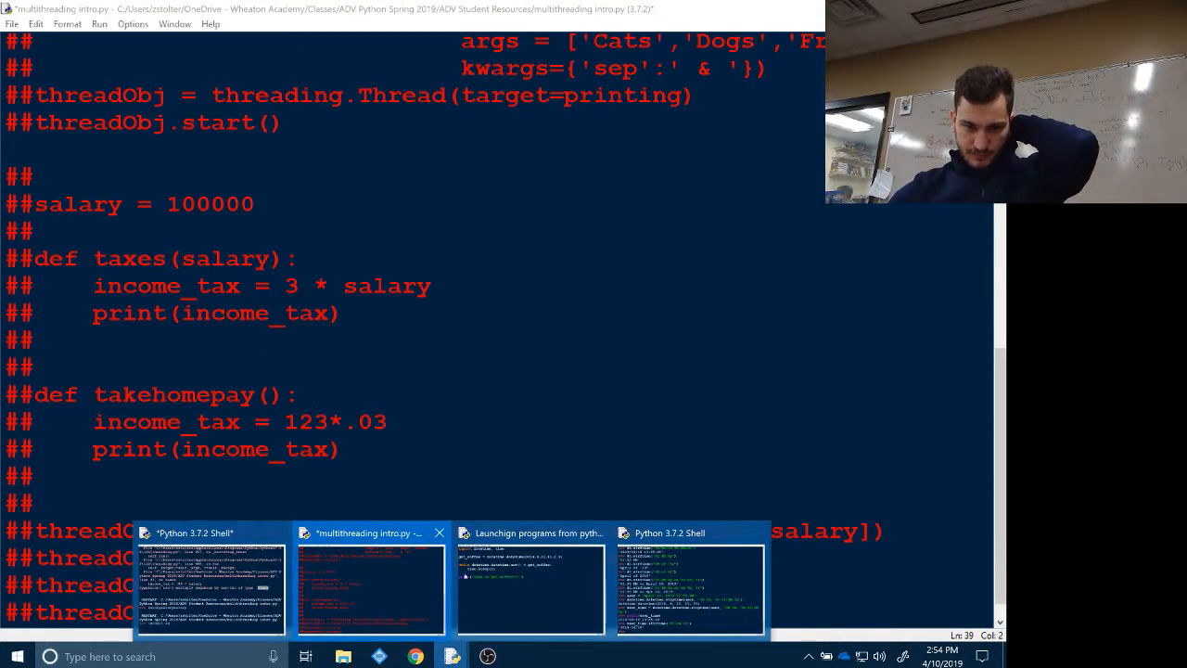
# Bring up 'Launching programs from python.py' and select all its coffee-timer code to clear it.
pyautogui.click(530, 585)
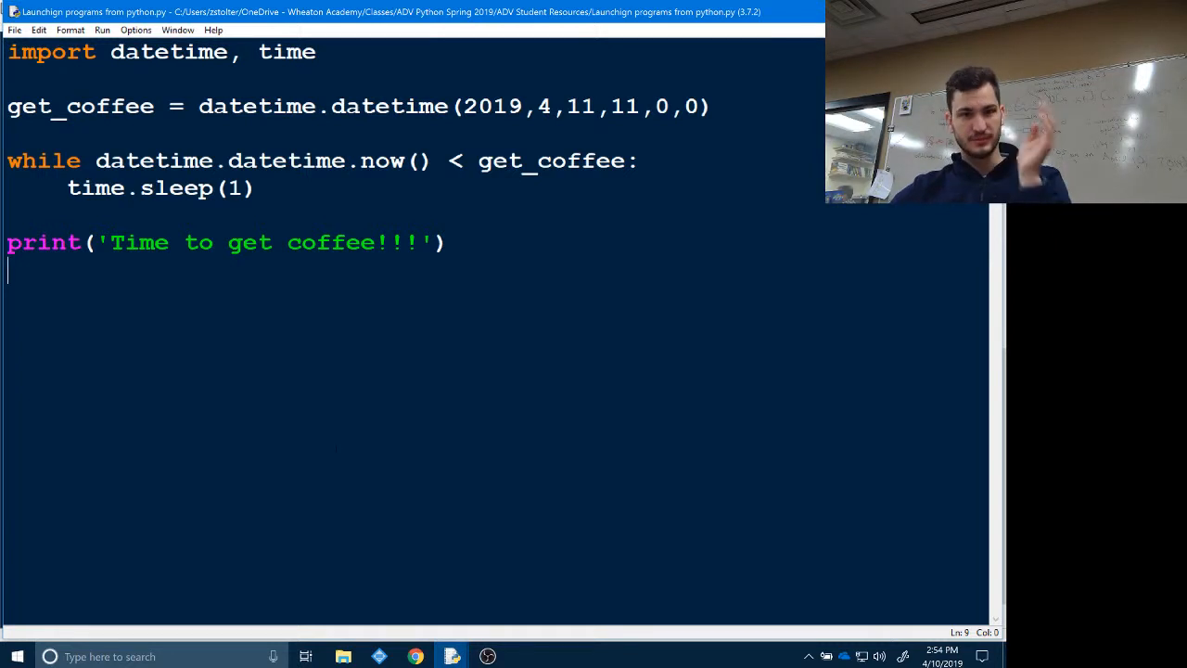
pyautogui.press('ctrl+a')
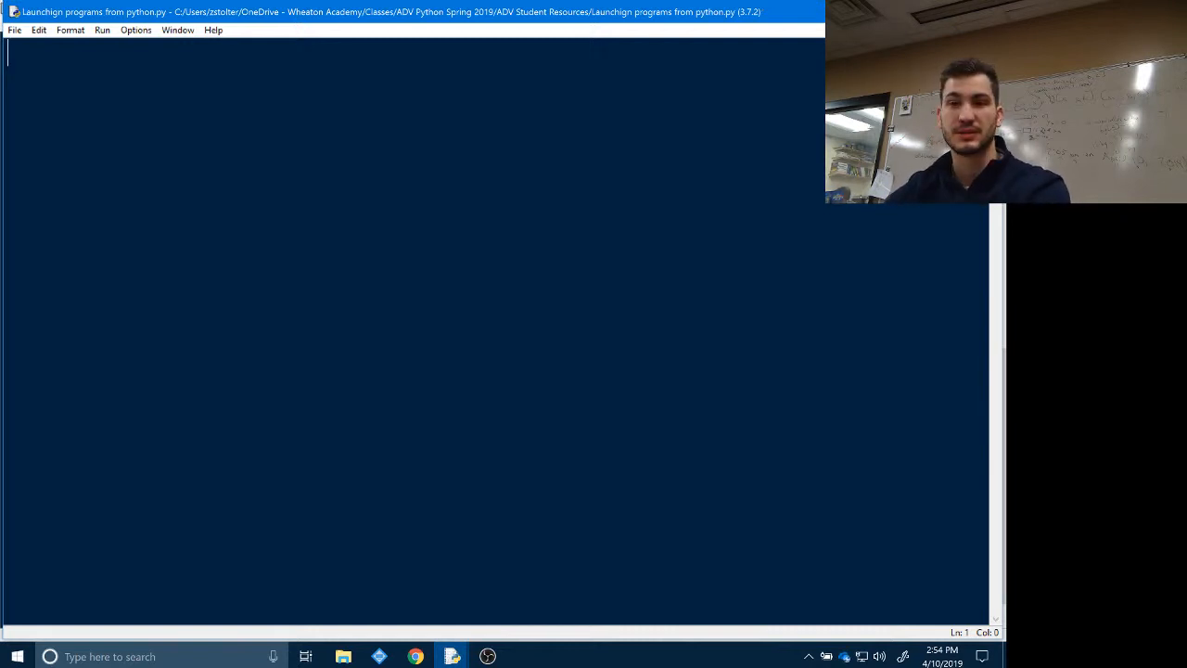
# Write 'import subprocess' followed by subprocess.open(r'') with an empty raw-string path.
pyautogui.write('import')
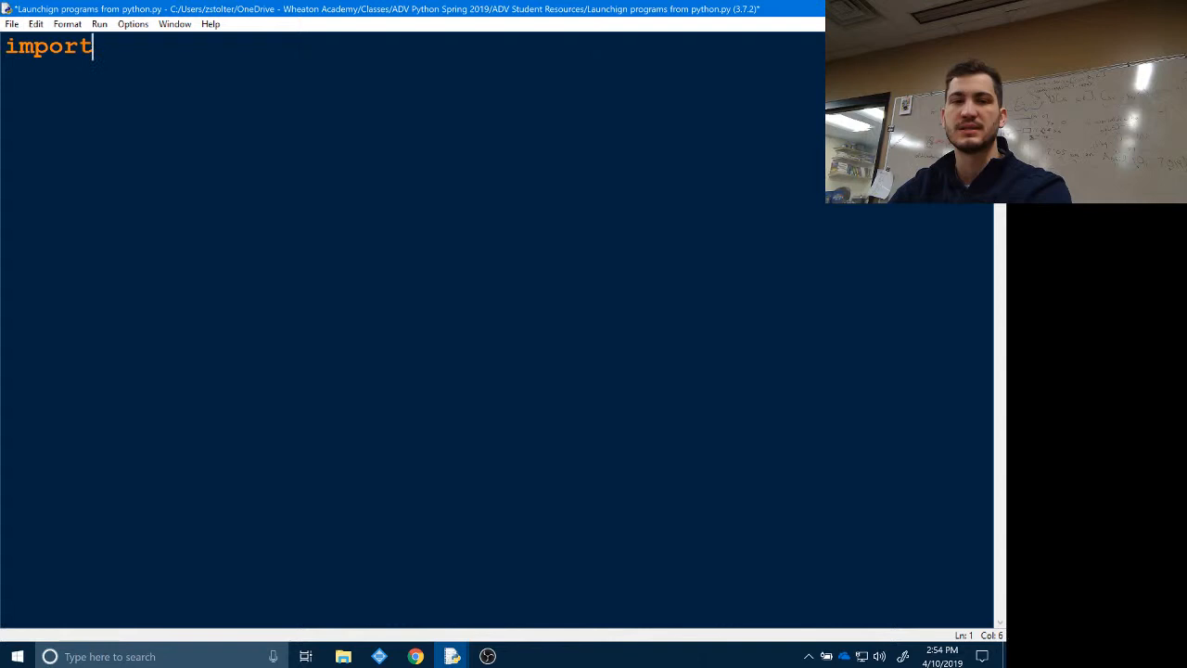
pyautogui.write('subprocess')
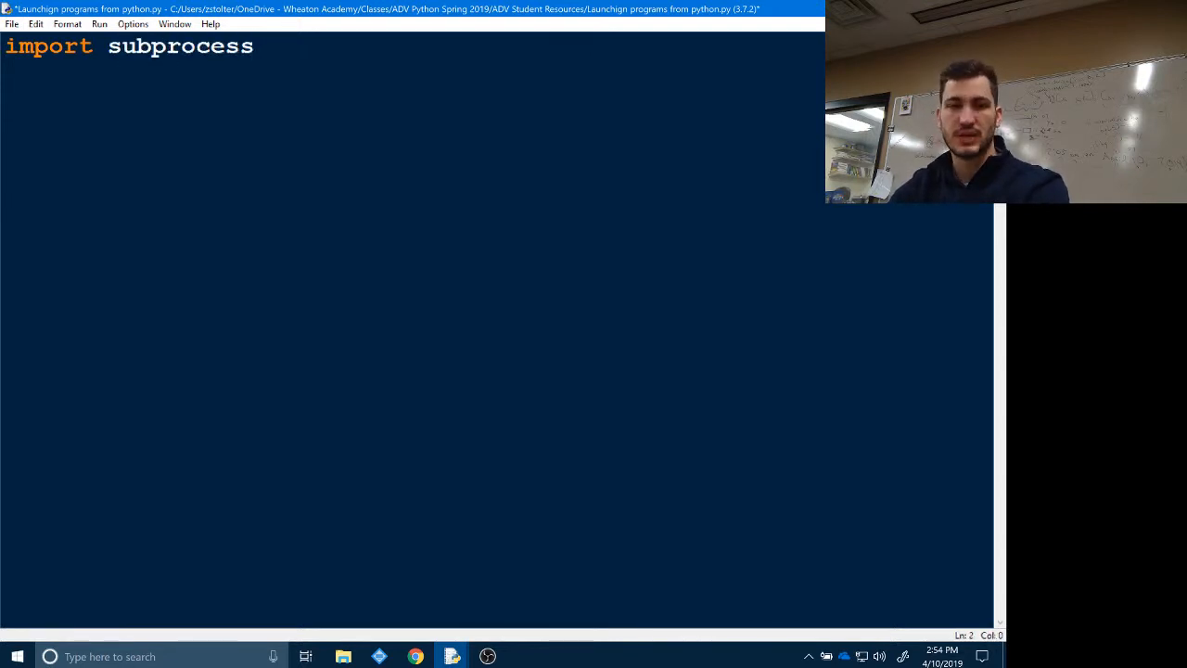
pyautogui.press('Return')
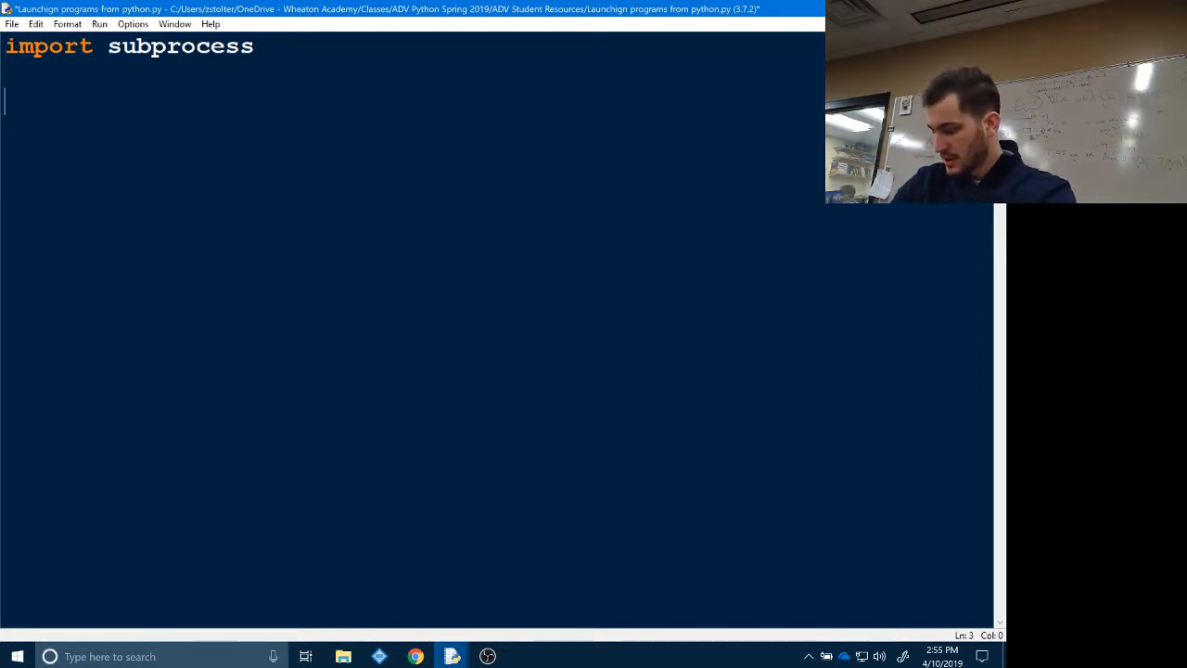
pyautogui.write('subpro')
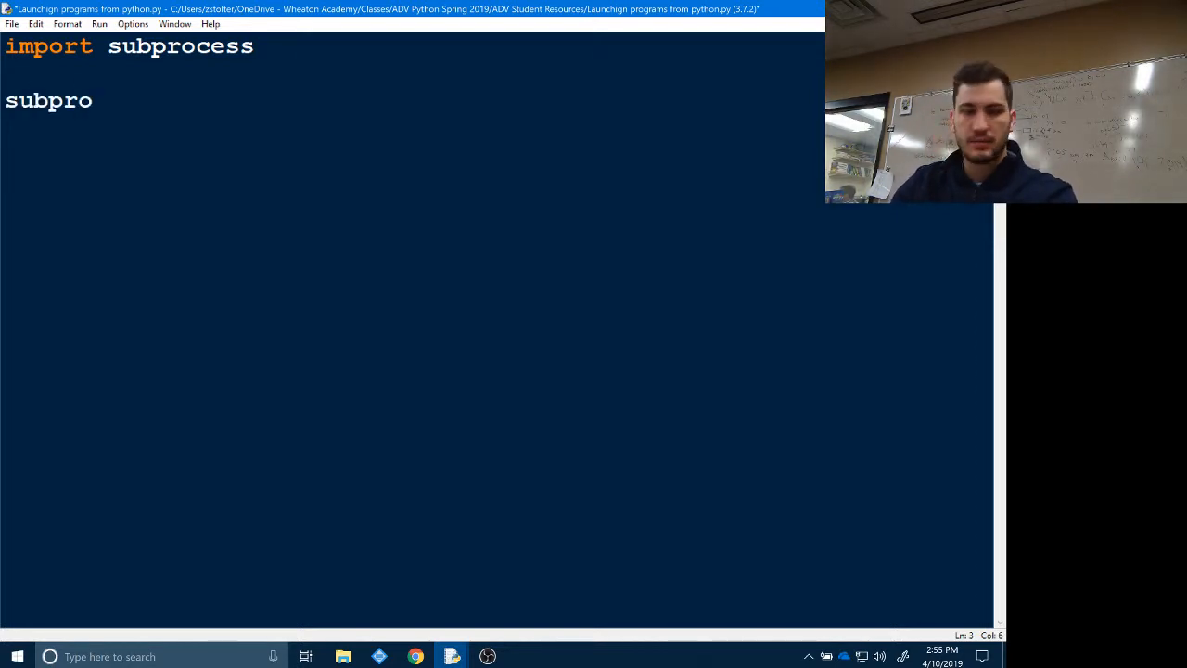
pyautogui.write('cess')
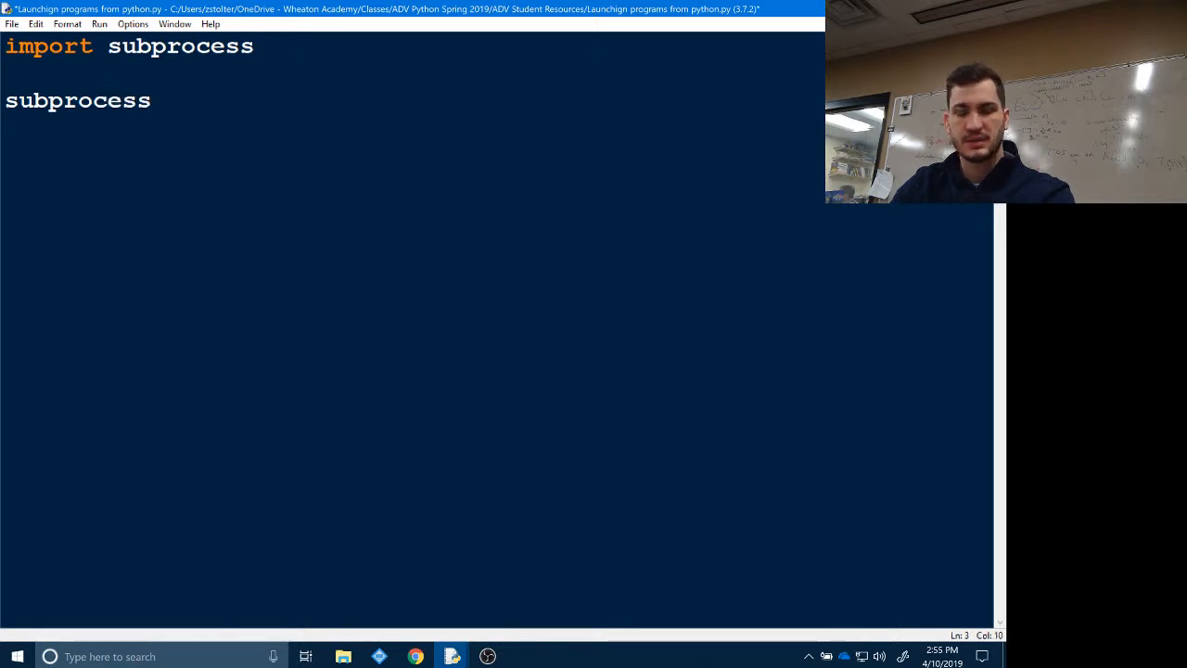
pyautogui.write('.open()')
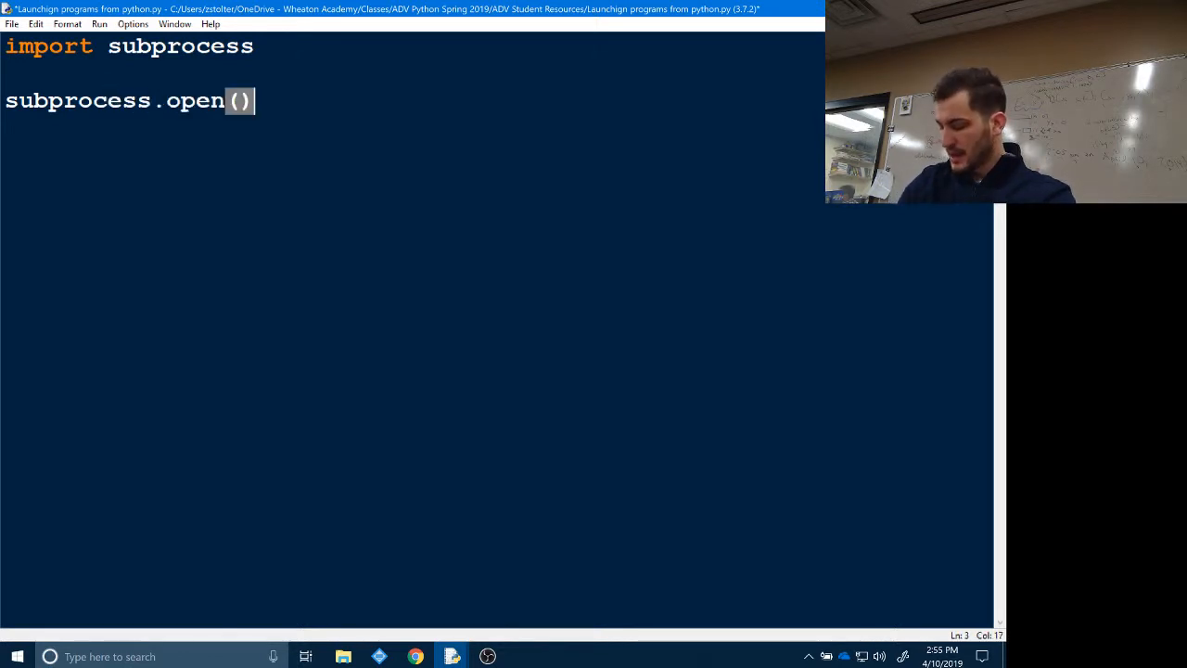
pyautogui.write("r'")
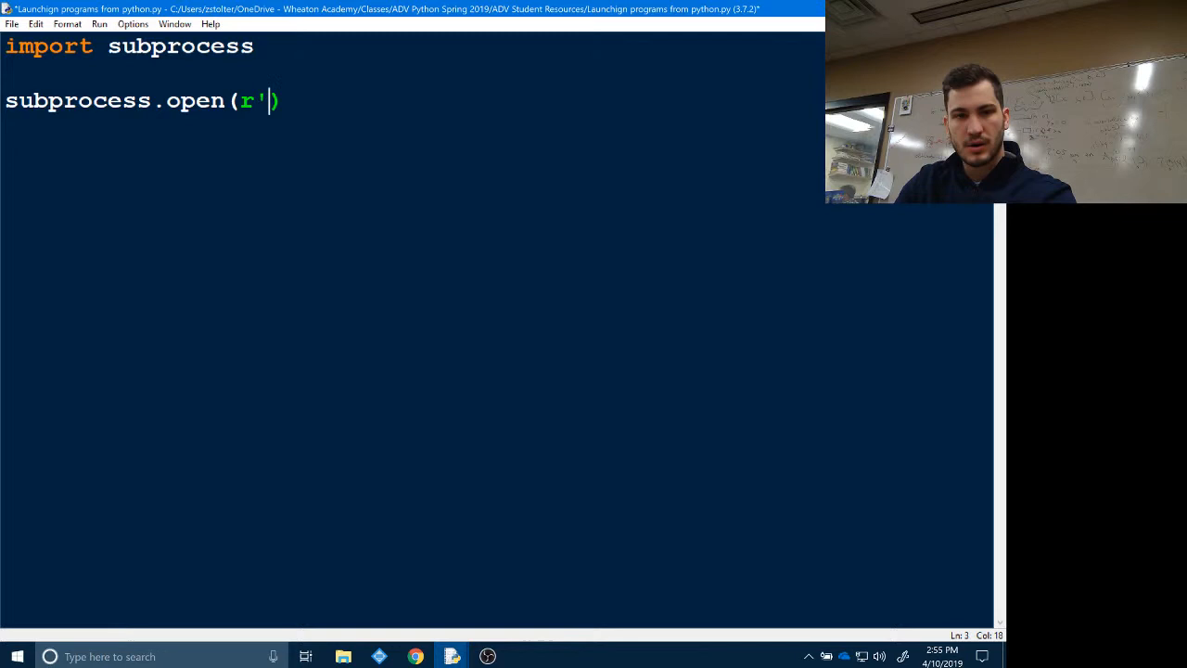
pyautogui.write("'")
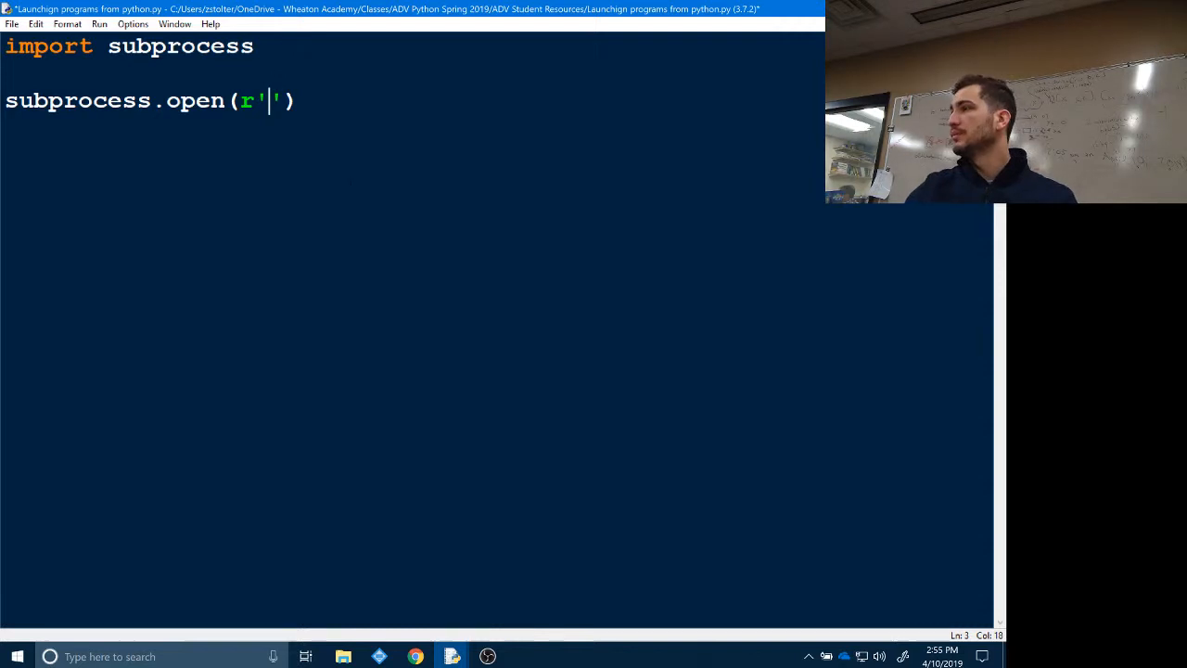
# From the Start menu's app list, open the file location of the Spotify shortcut.
pyautogui.click(17, 656)
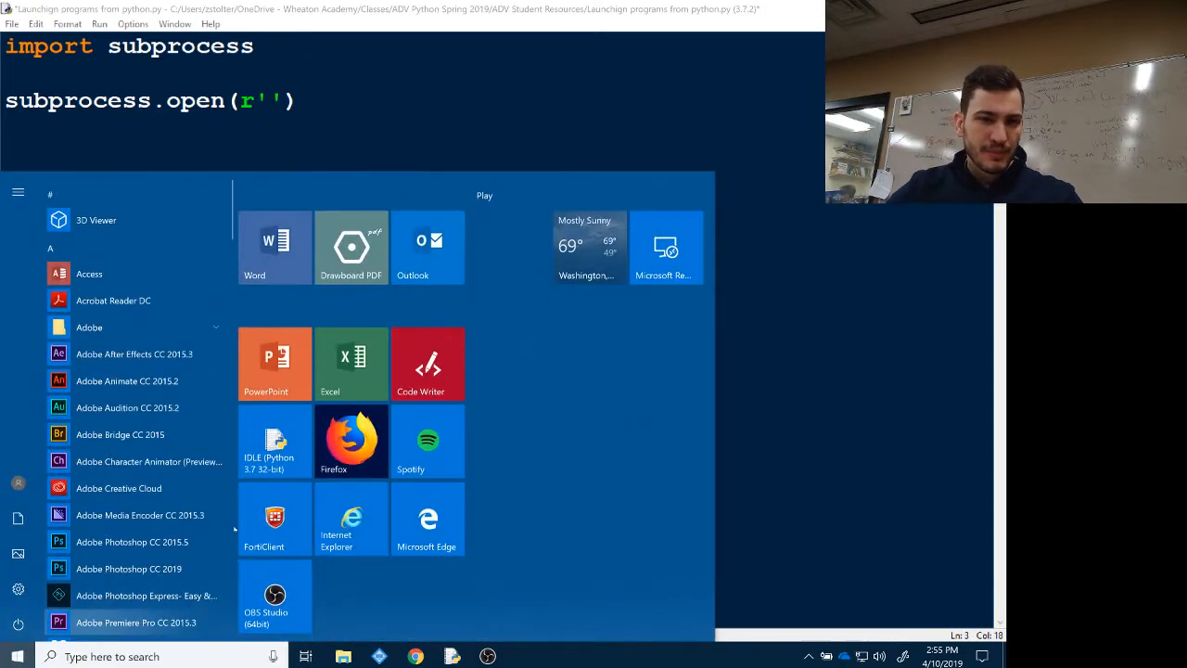
pyautogui.scroll(-3)
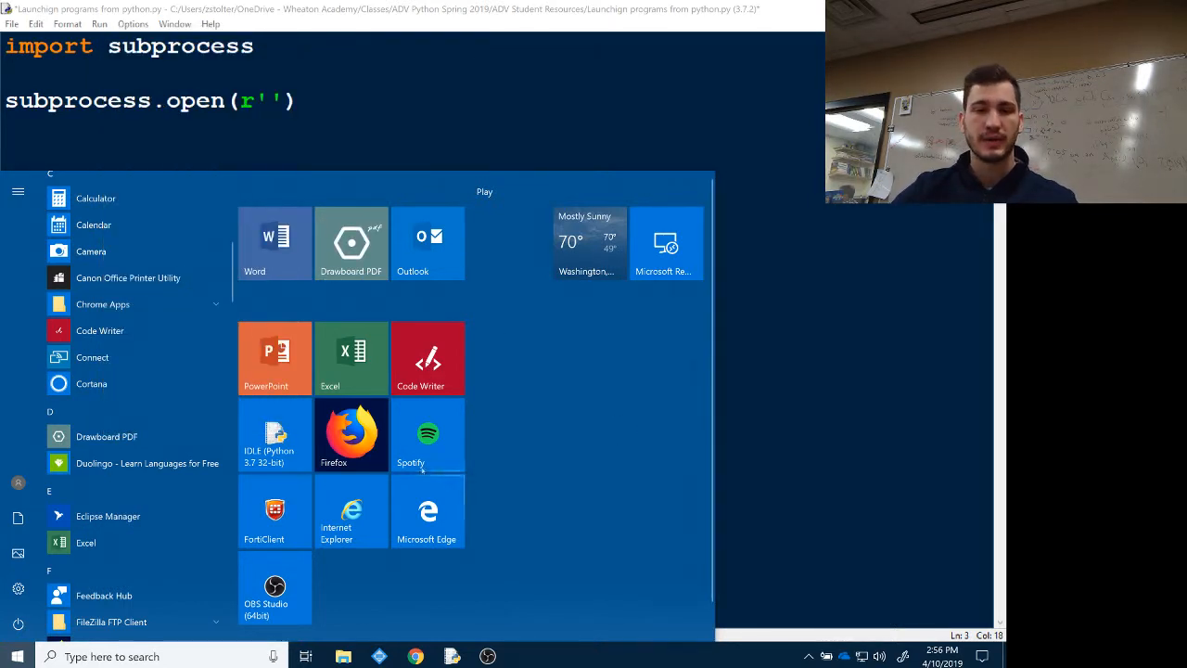
pyautogui.rightClick(426, 434)
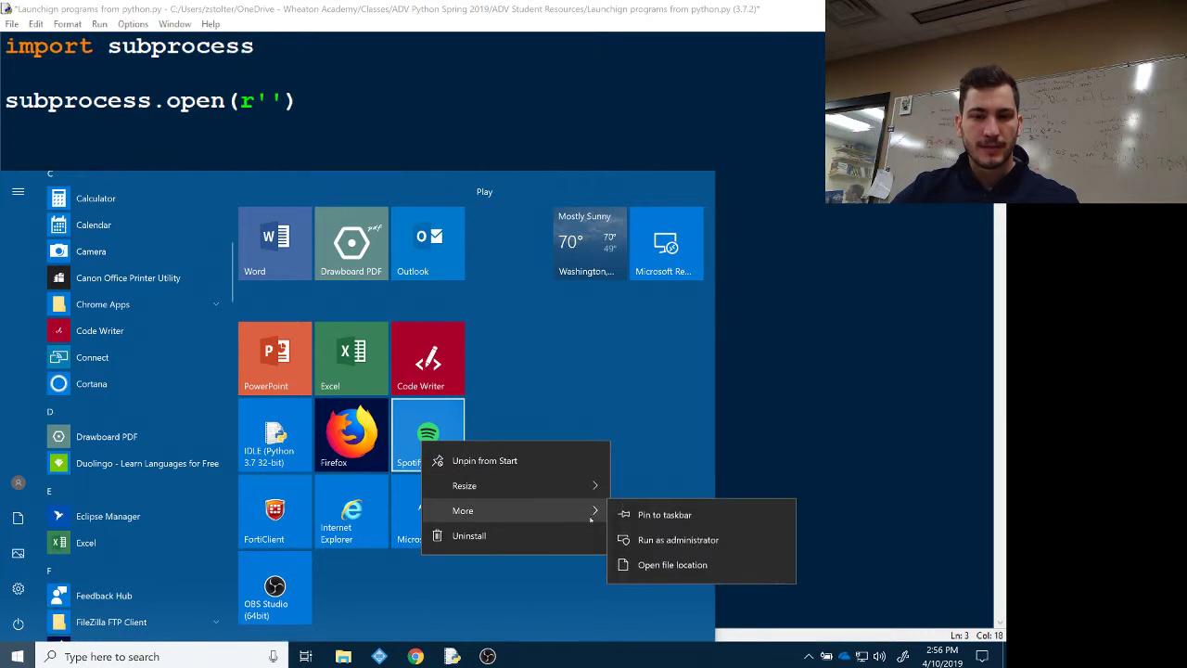
pyautogui.click(671, 564)
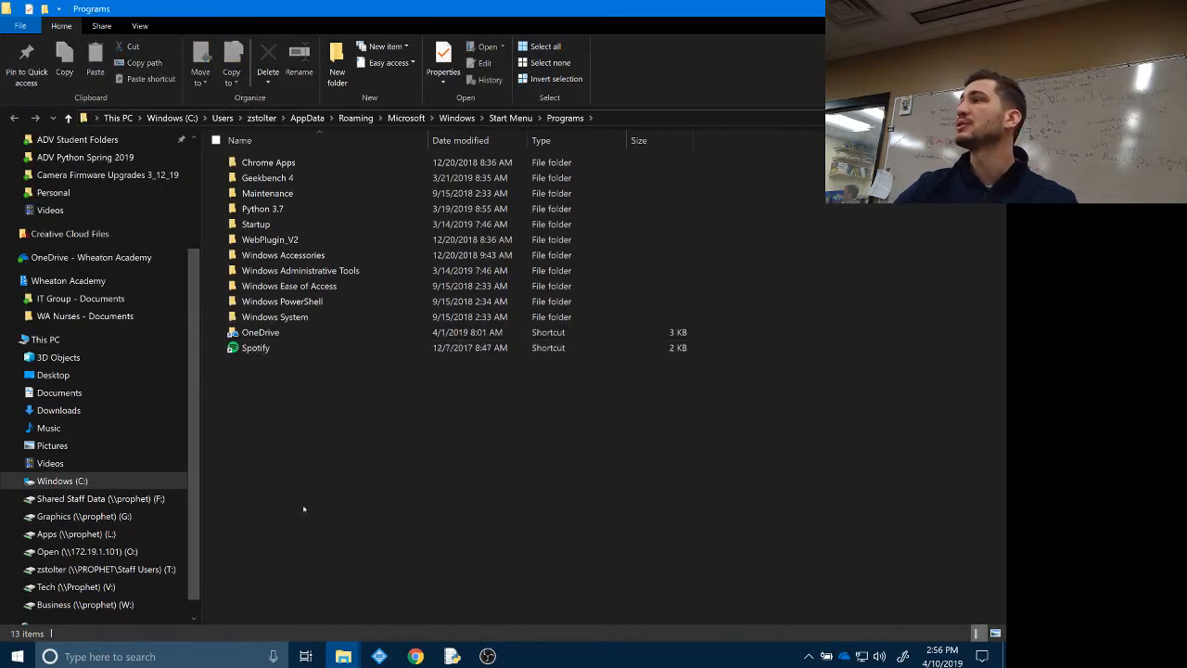
pyautogui.moveTo(271, 368)
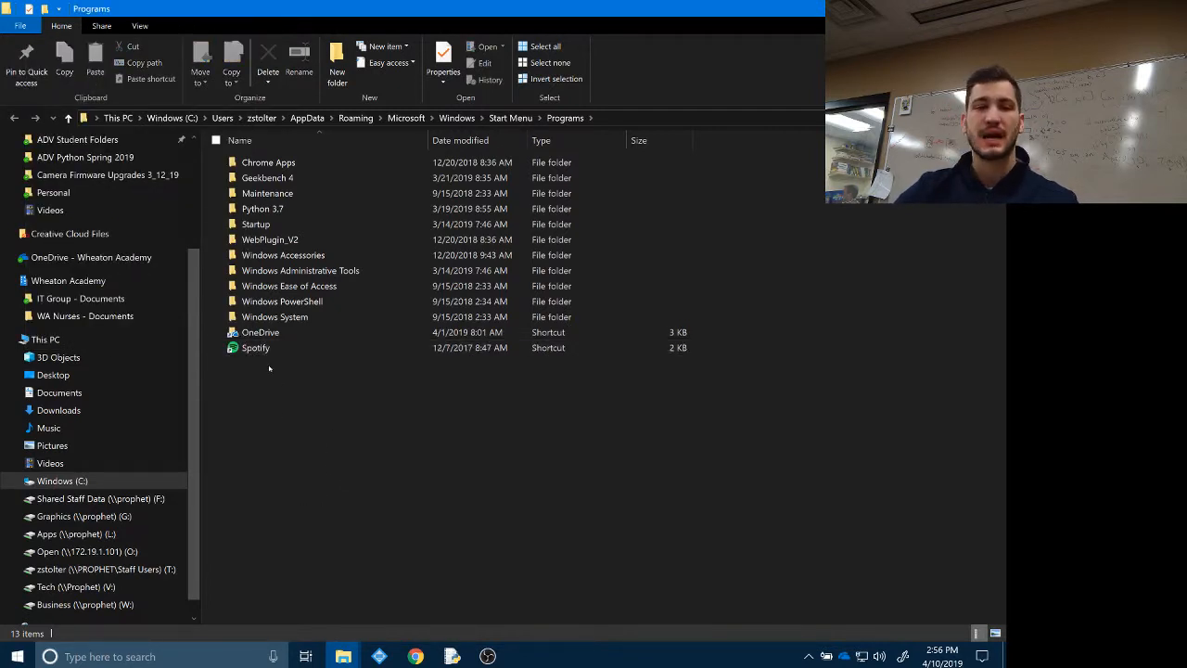
# Bring up the context menu for the Spotify shortcut to see where it points.
pyautogui.rightClick(256, 347)
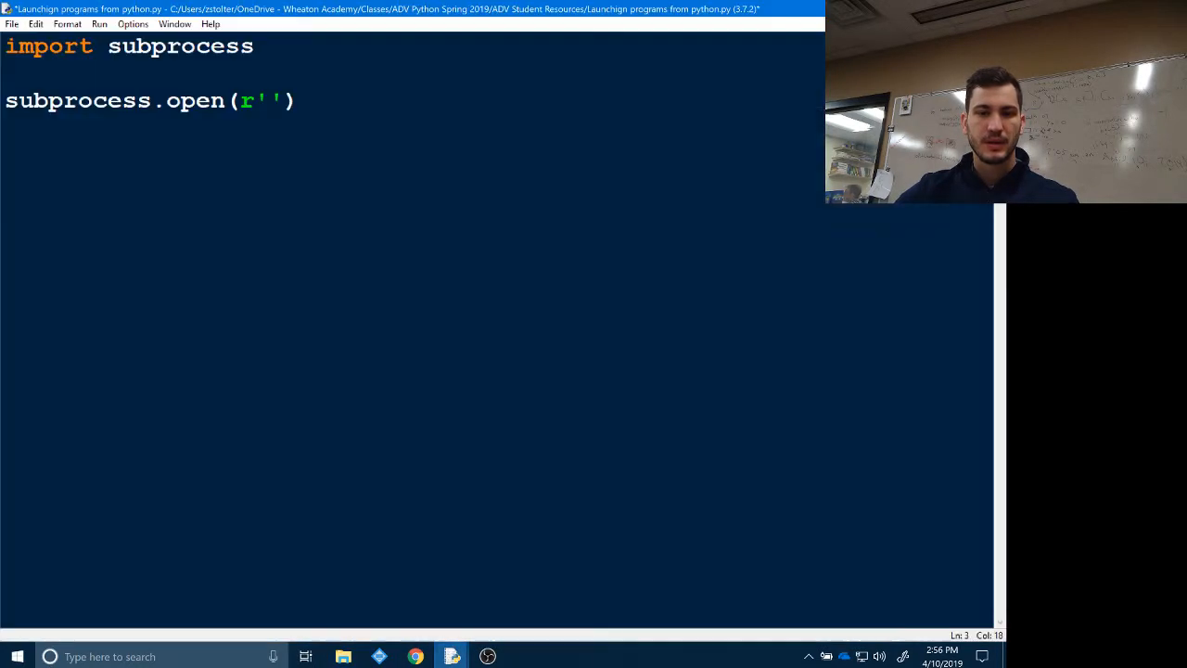
# Fill the raw string with C:\Users\zstolter\AppData\Roaming\Spotify\Spotify.exe and run the module.
pyautogui.write('C:\\Users\\zstolter\\AppData\\Roaming\\Spot')
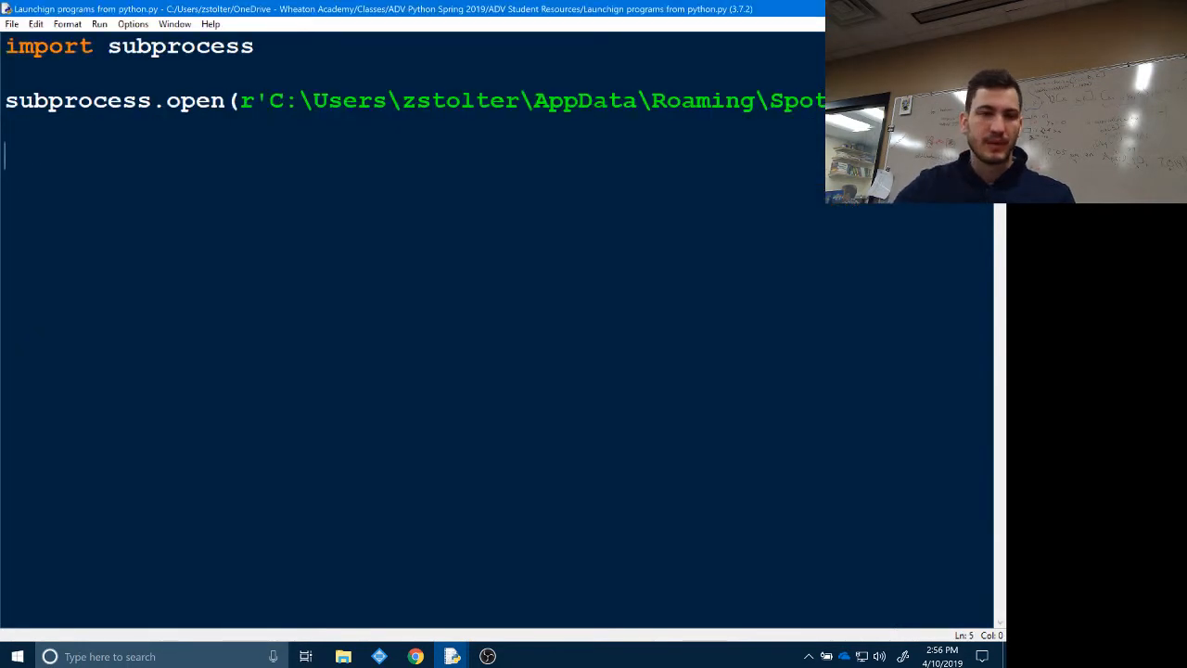
pyautogui.click(165, 100)
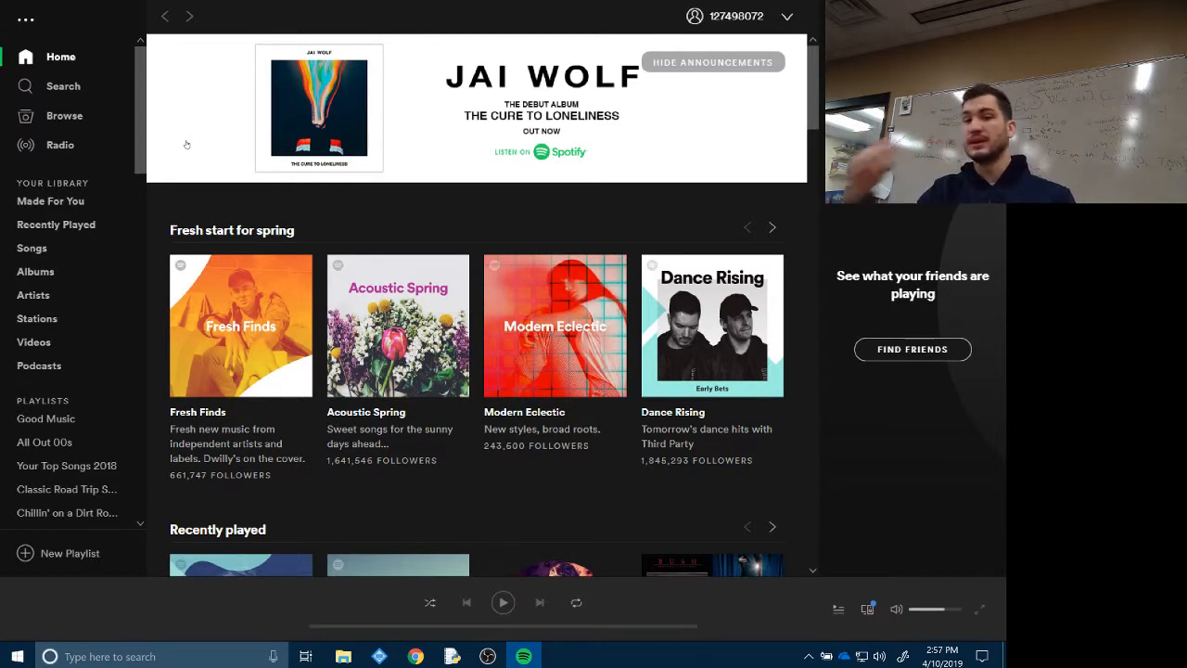
pyautogui.moveTo(556, 326)
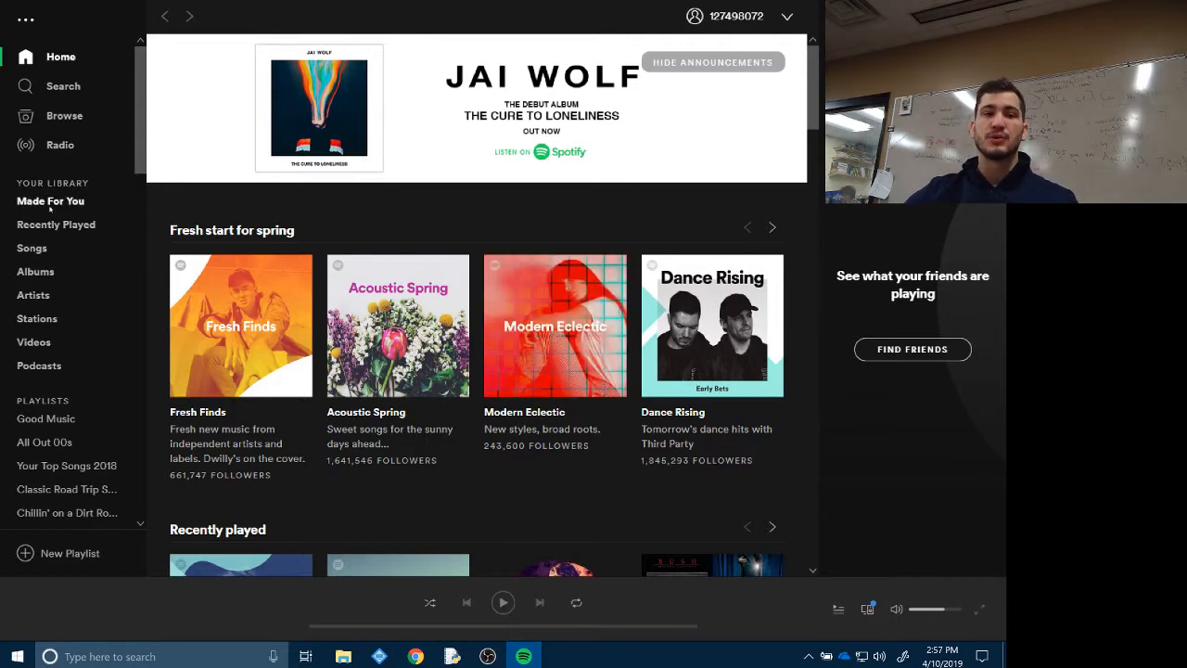
# In Spotify, go to Made For You, open Daily Mix 1 and play 'Never Had A Reason'.
pyautogui.click(50, 200)
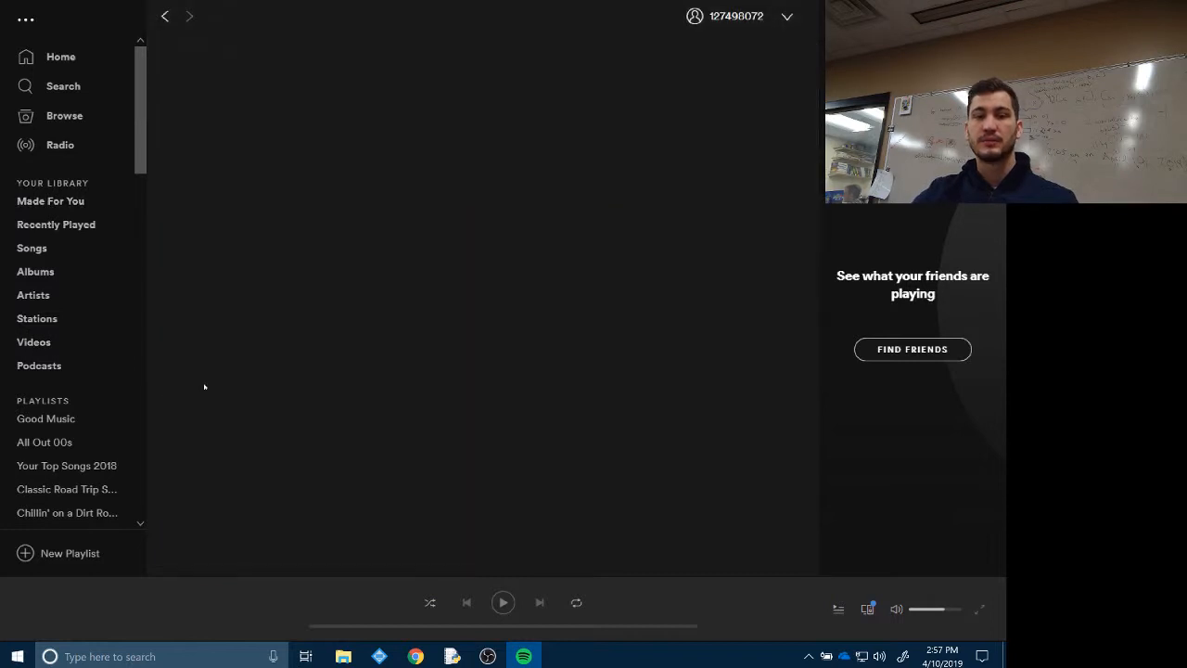
pyautogui.click(50, 201)
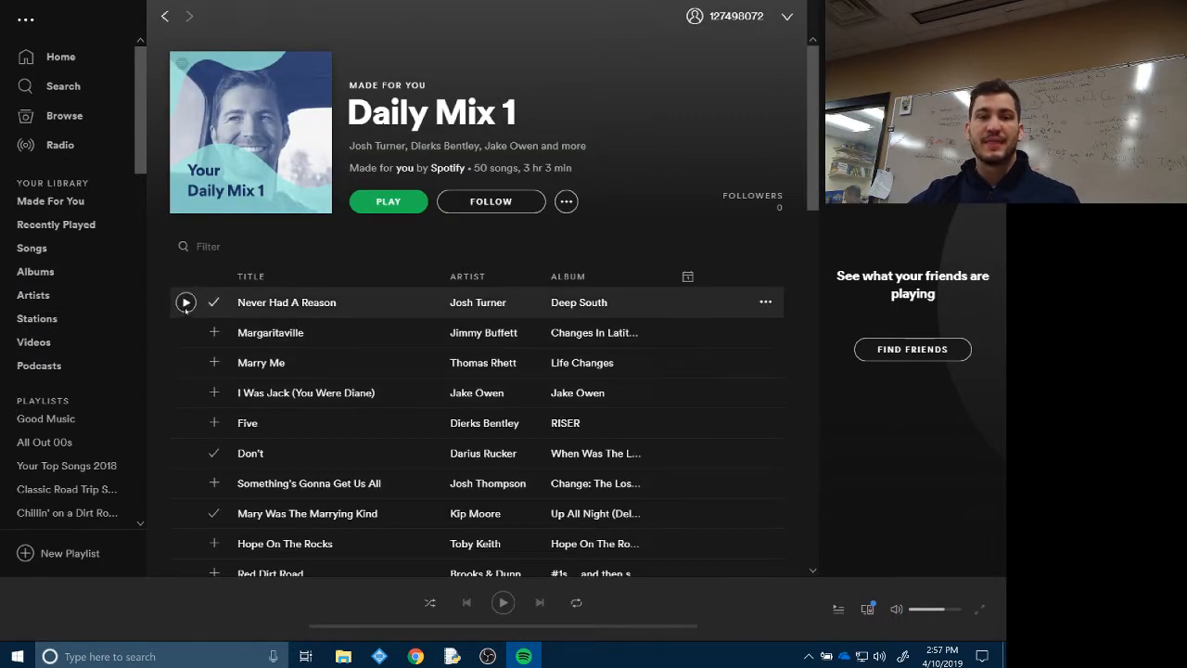
pyautogui.click(186, 301)
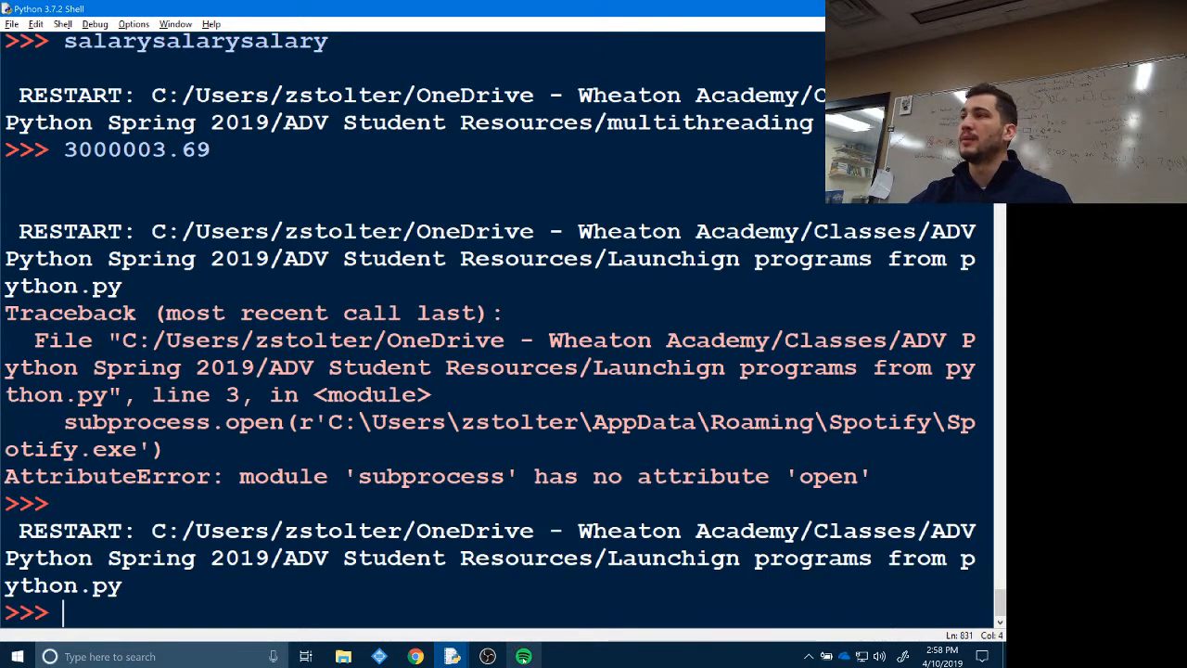
pyautogui.click(523, 657)
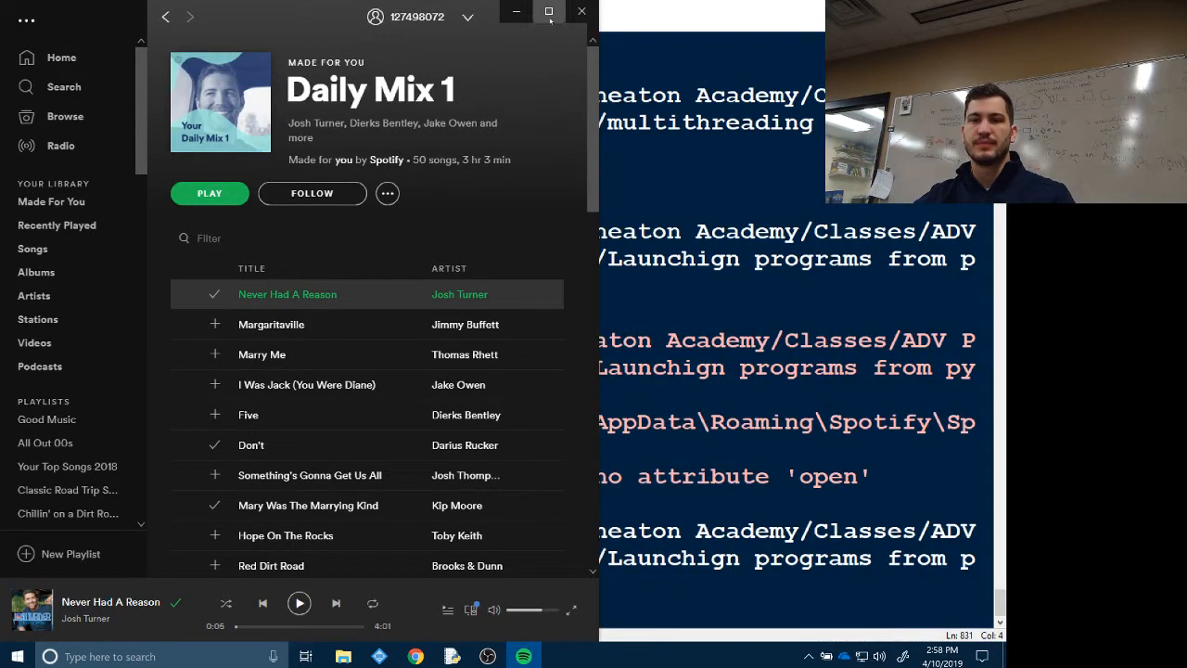
pyautogui.click(549, 11)
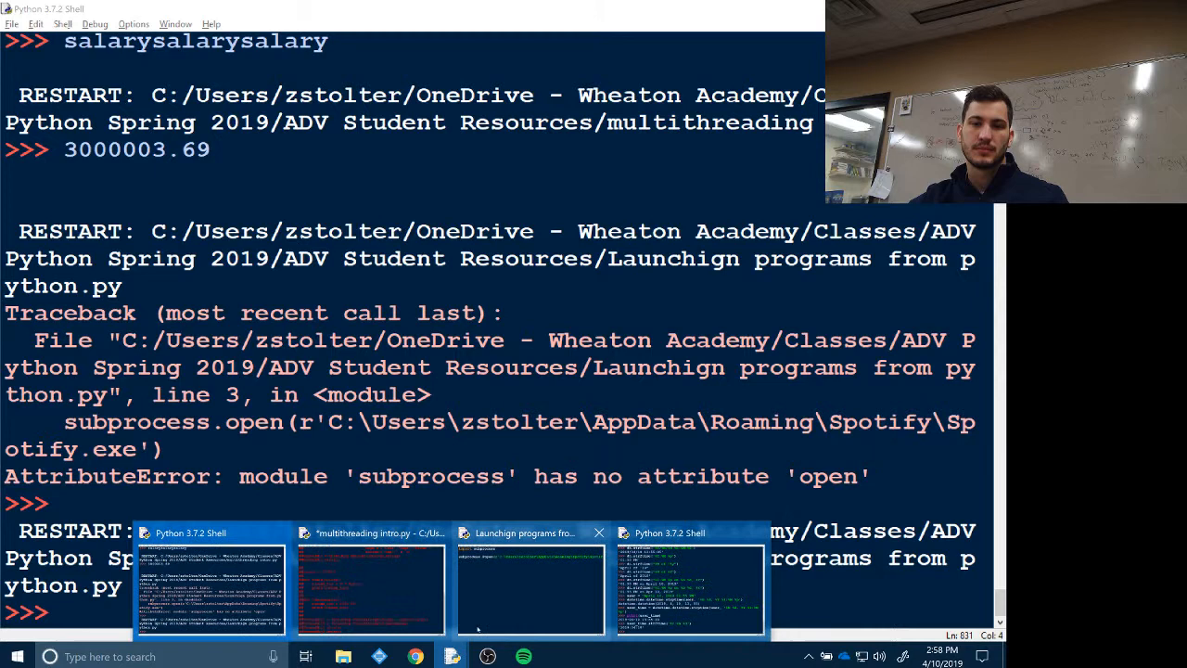
# Back in the launcher script, correct the call to subprocess.Popen and select the module name subprocess.
pyautogui.click(529, 579)
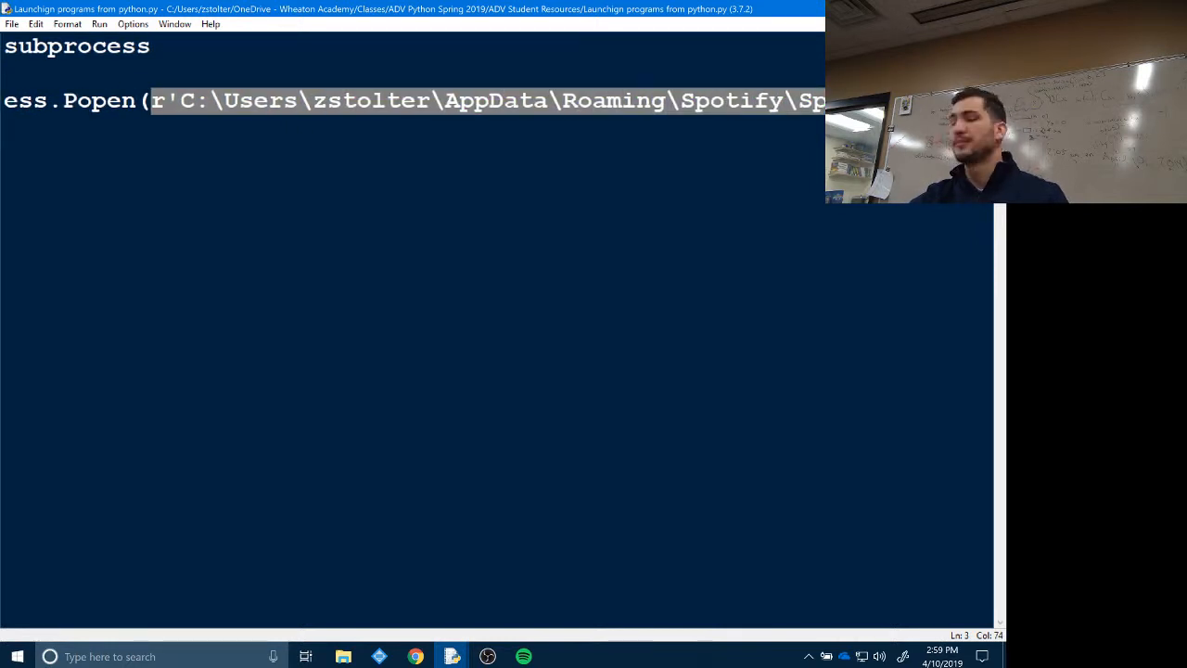
pyautogui.click(148, 100)
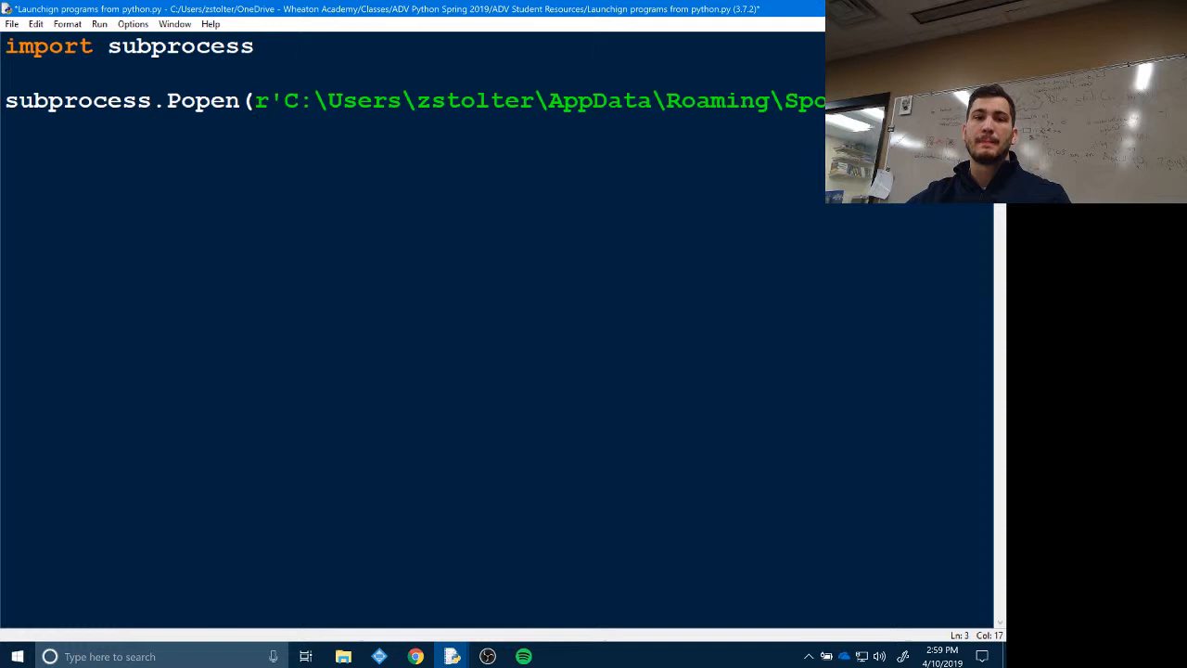
pyautogui.doubleClick(180, 47)
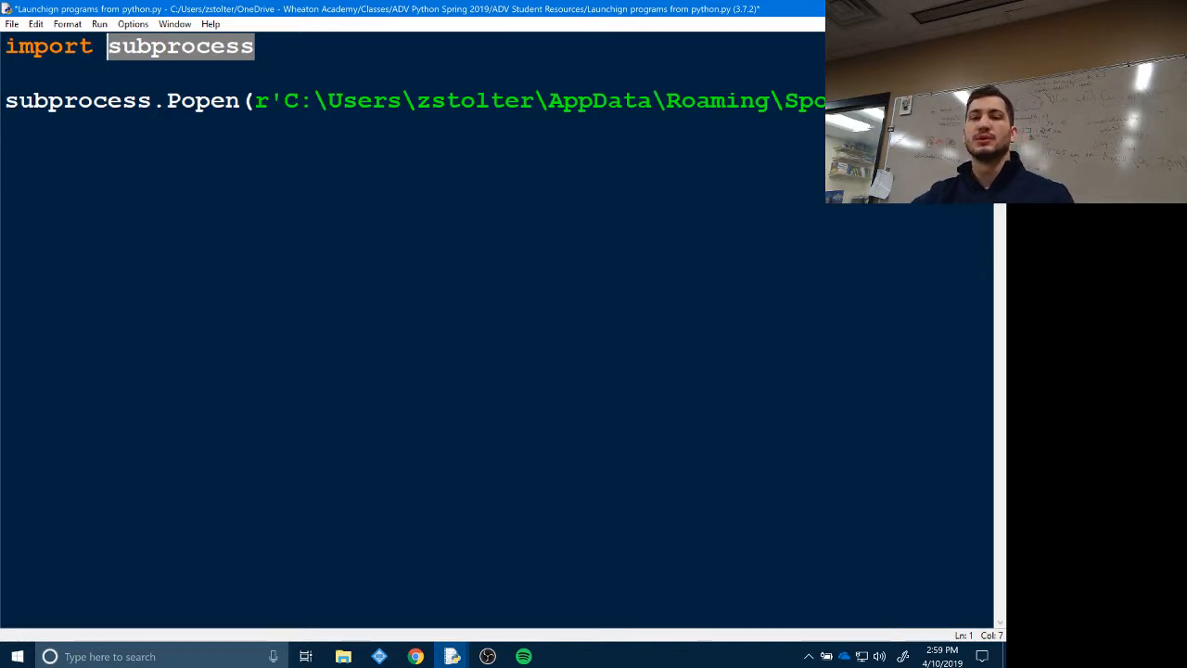
pyautogui.moveTo(344, 657)
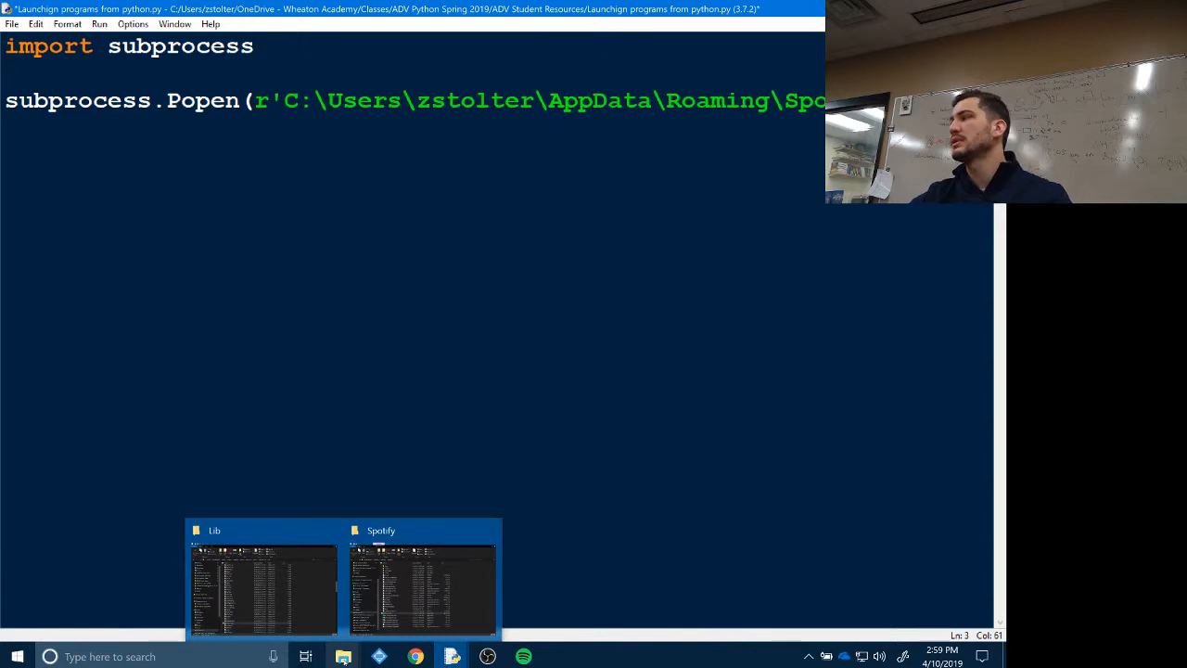
# Switch to Spotify's AppData\Roaming folder and highlight its full path in the address bar.
pyautogui.click(423, 584)
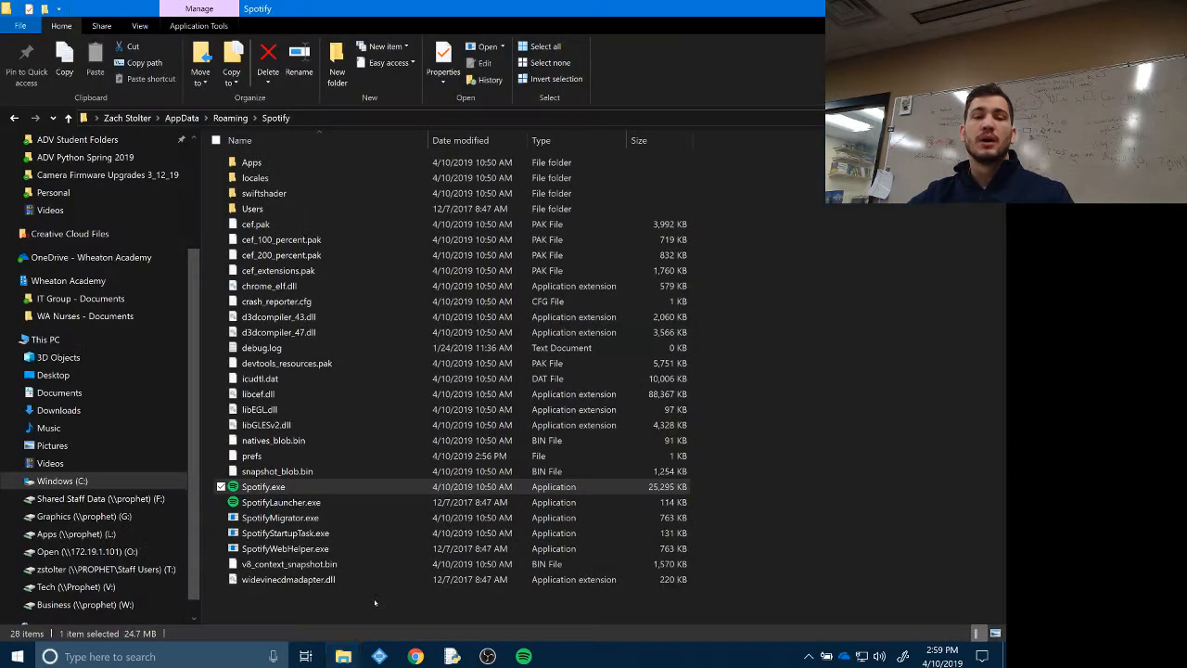
pyautogui.click(278, 119)
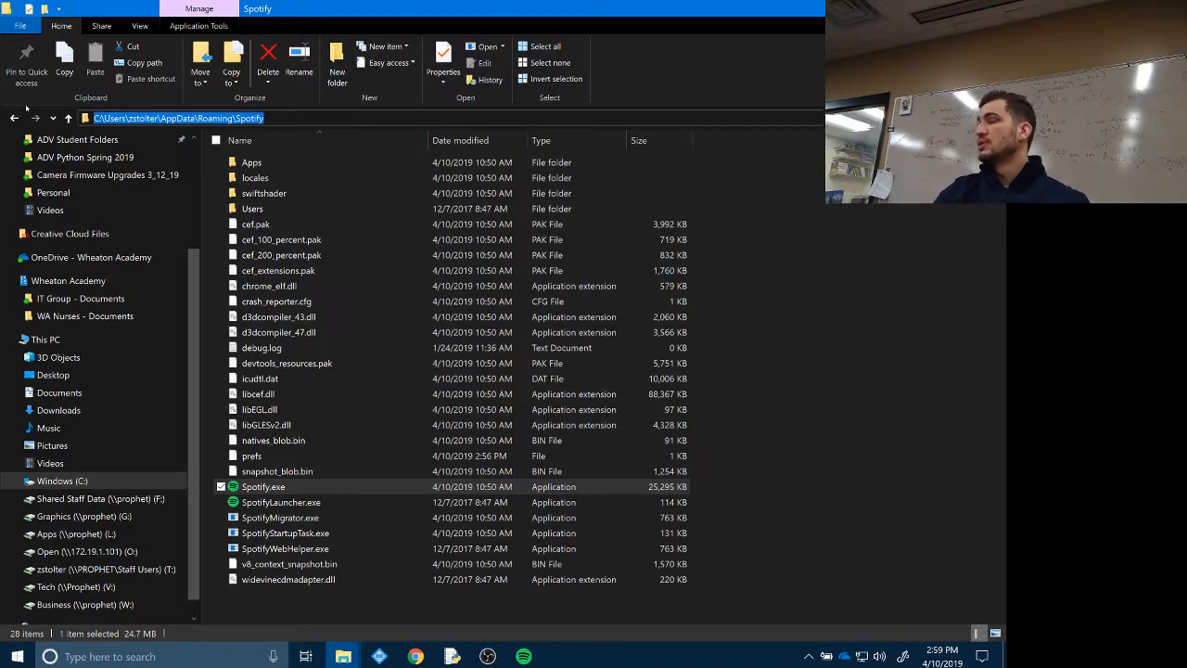
pyautogui.rightClick(177, 119)
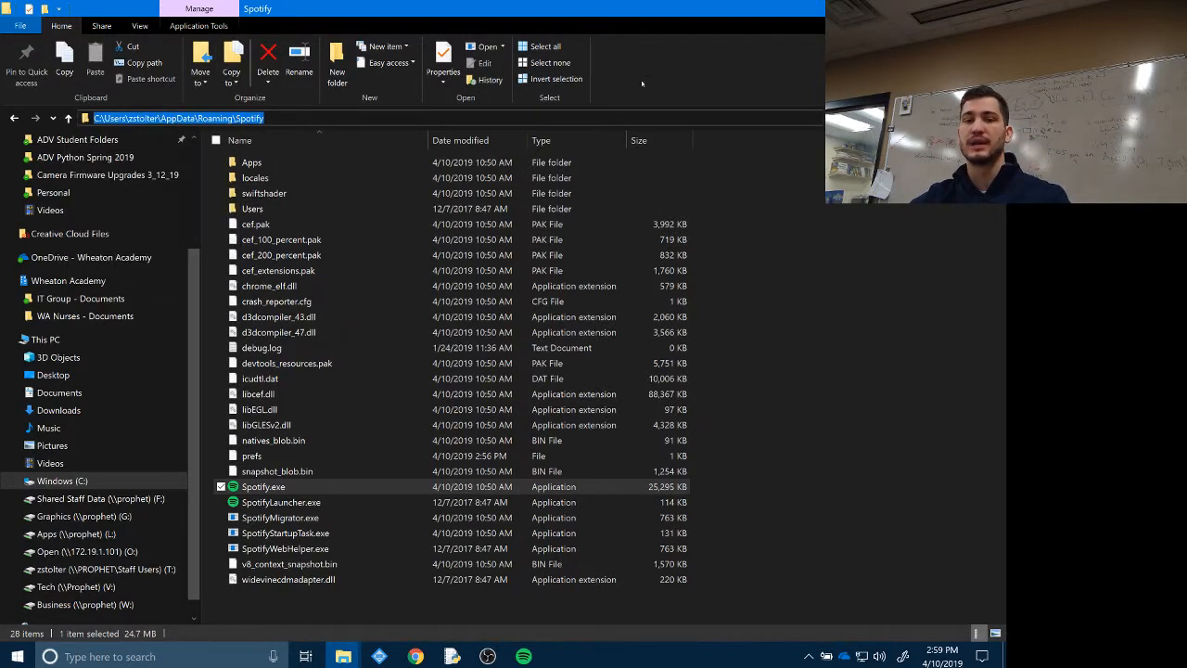
pyautogui.moveTo(263, 486)
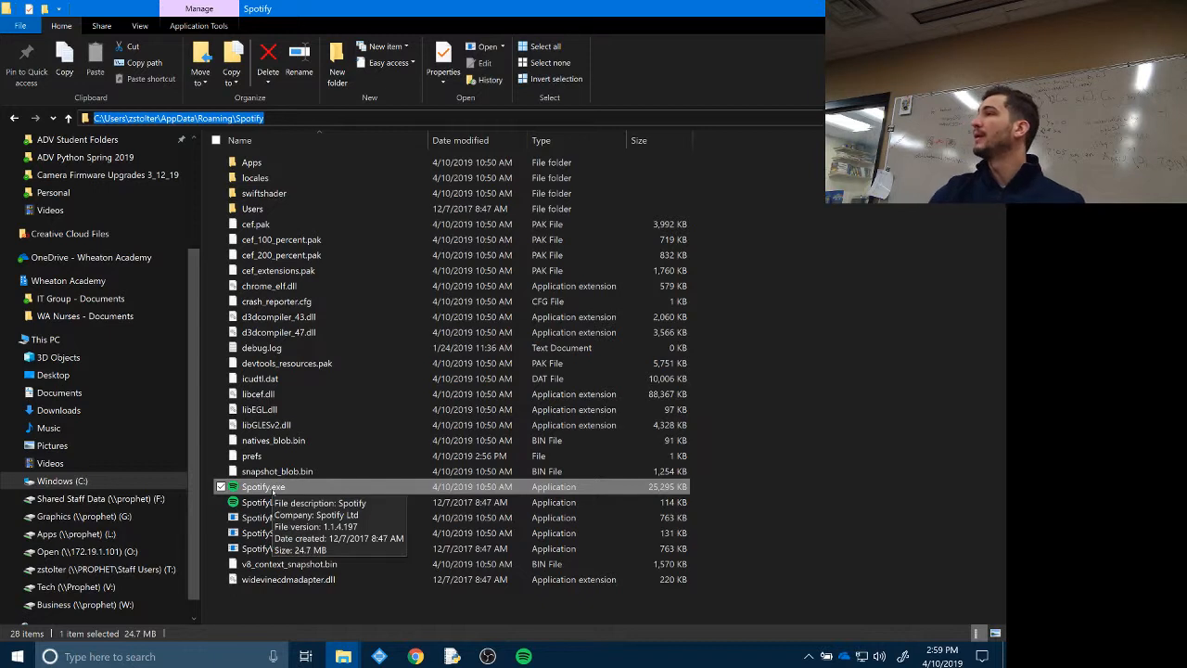